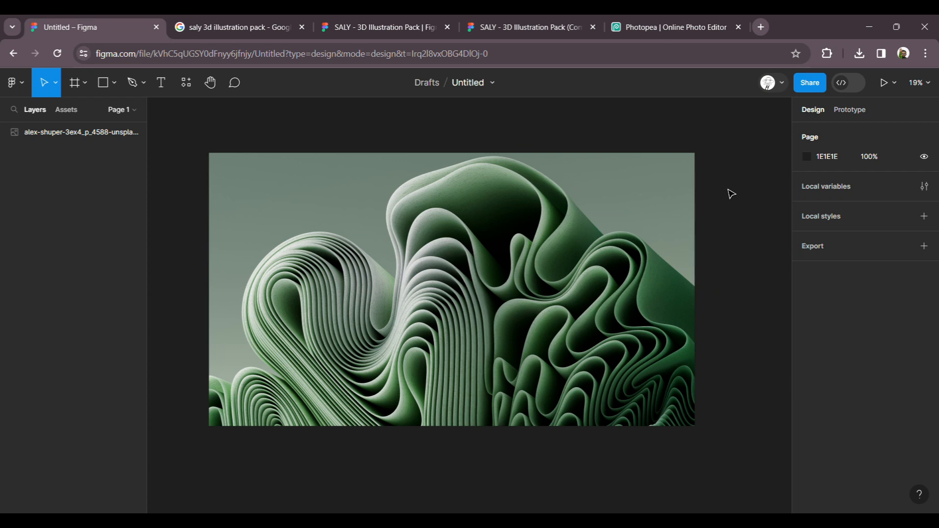
Step: Run the Photopea plugin on the selected wave image so it loads as the Background layer
left_click(451, 290)
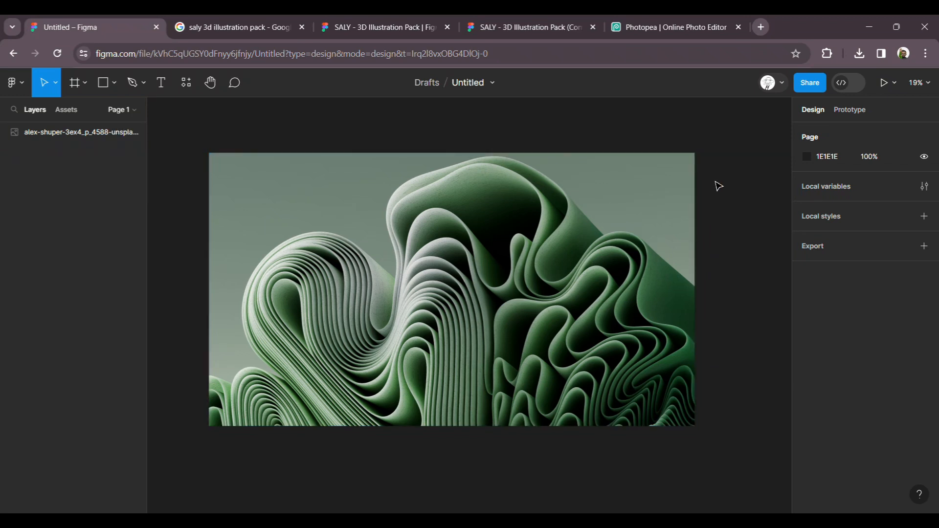
mouse_move(202, 106)
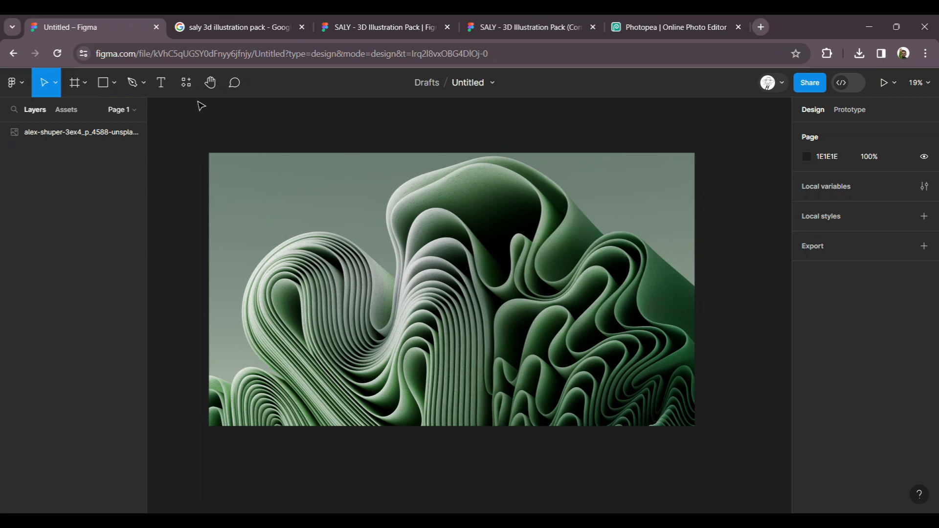
left_click(186, 82)
type("photopea")
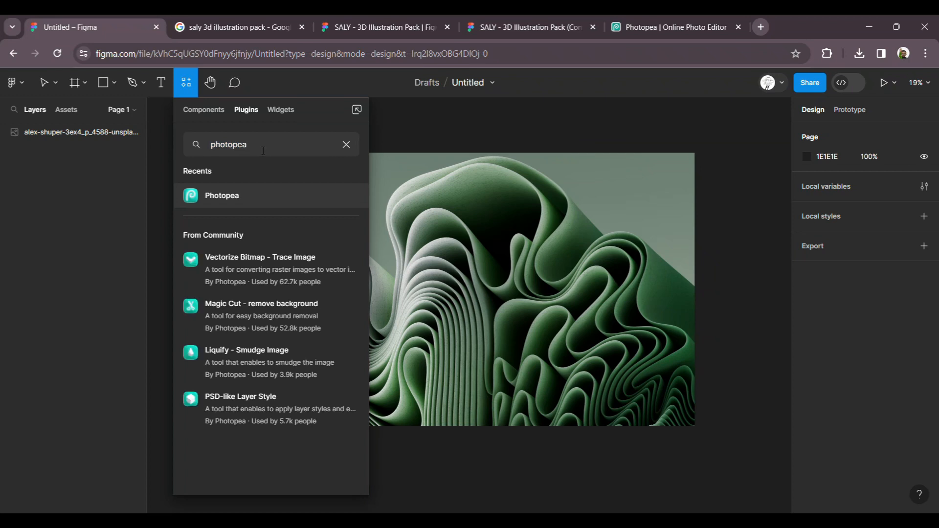
mouse_move(231, 199)
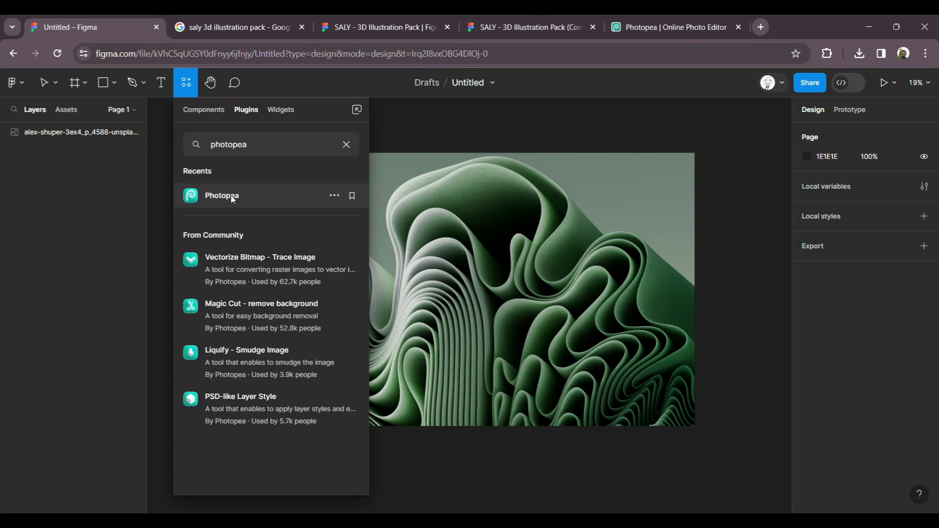
left_click(222, 196)
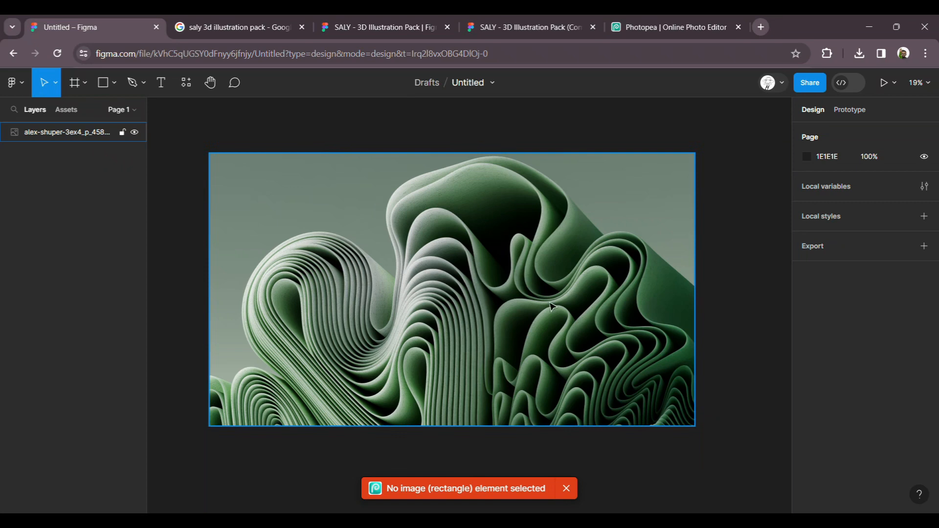
left_click(186, 82)
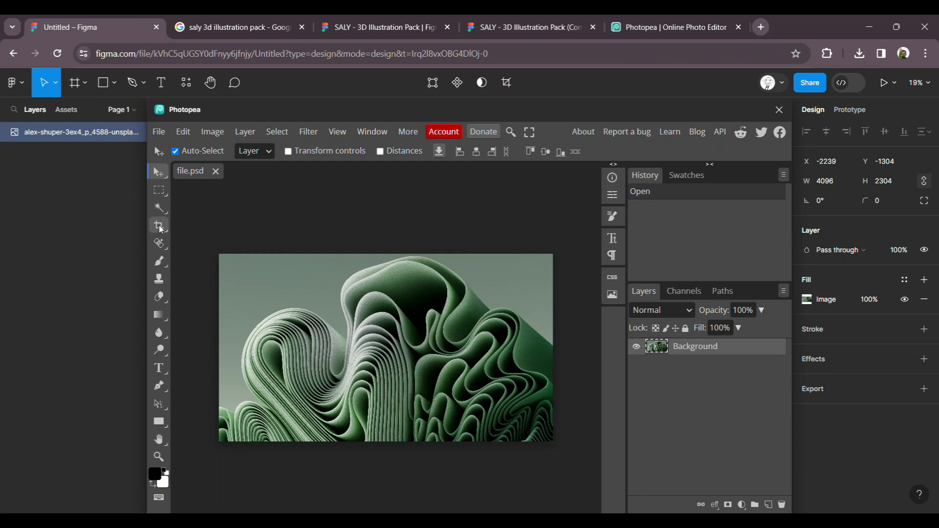
Step: Crop the wave image to a square framing its right-hand folds and confirm
left_click(159, 226)
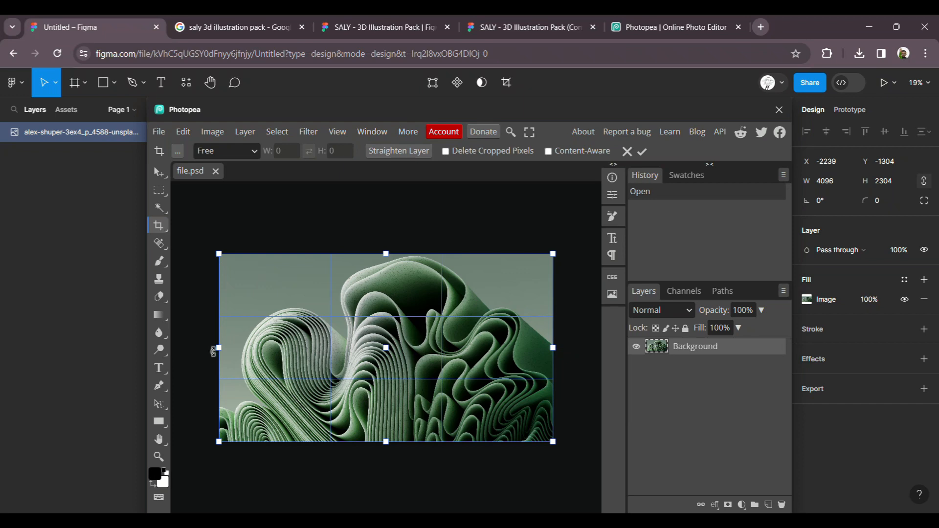
left_click_drag(217, 347, 368, 348)
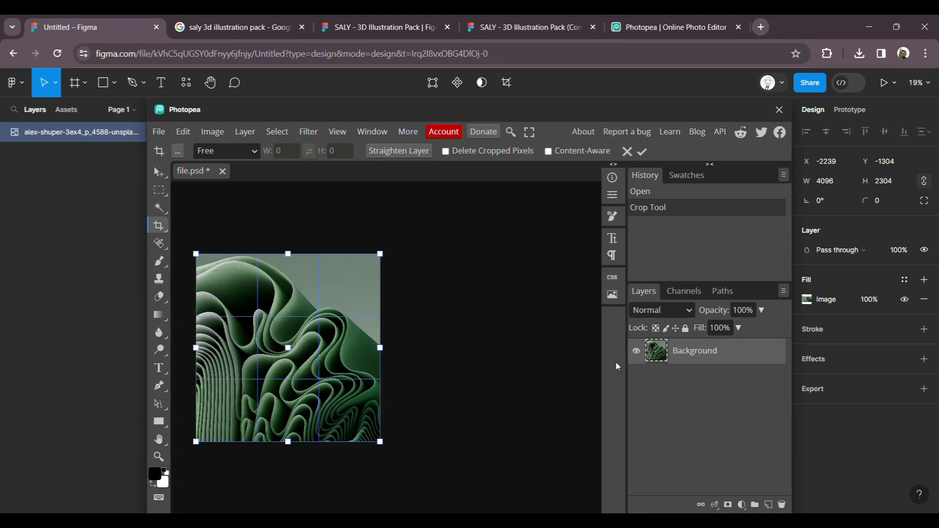
left_click(158, 189)
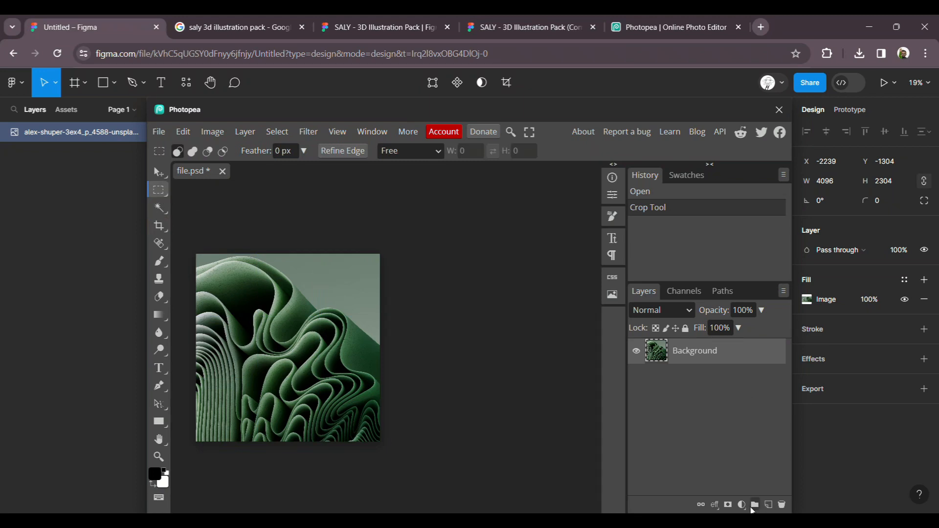
Step: Add a Hue/Saturation 1 adjustment layer with Hue around 146, turning the green waves purple
left_click(754, 504)
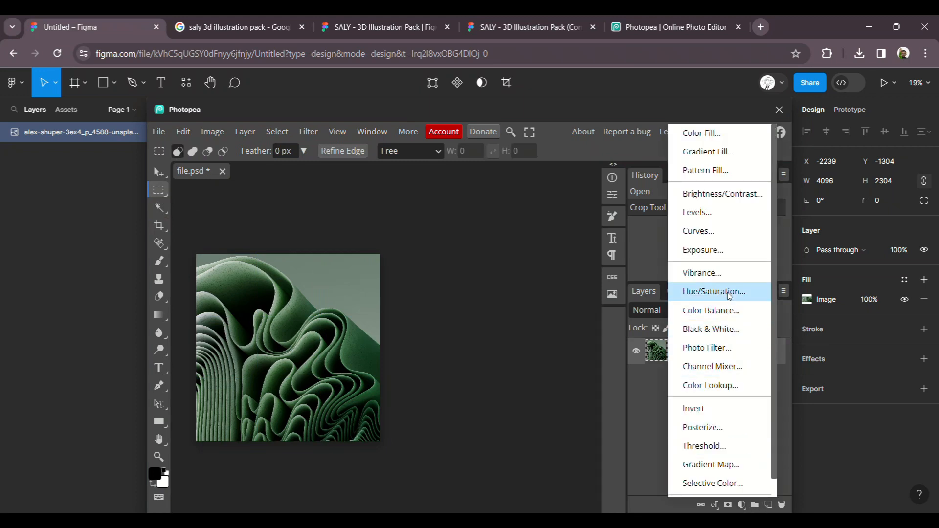
left_click(713, 291)
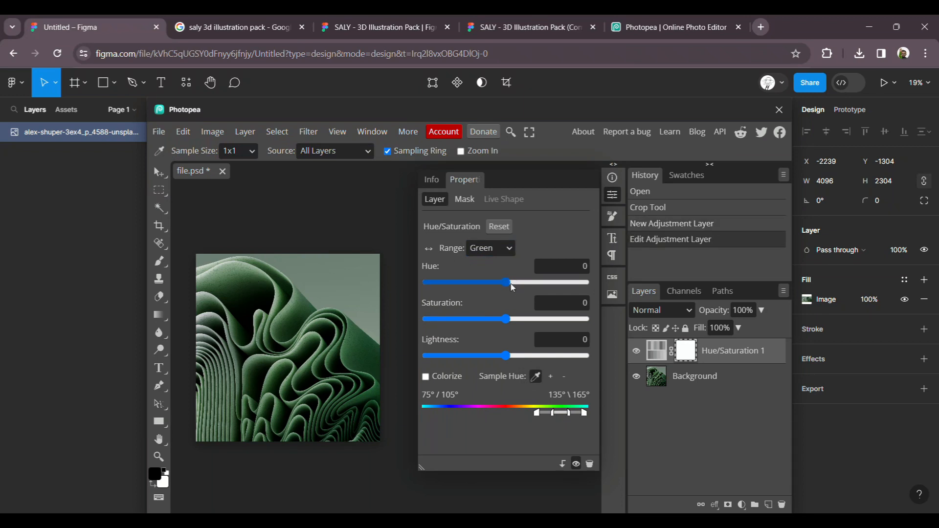
left_click_drag(508, 283, 553, 283)
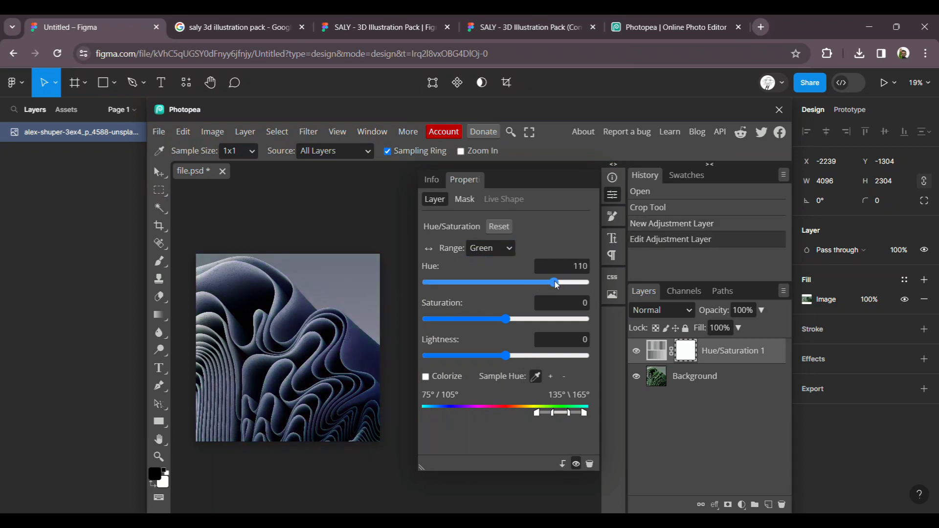
left_click_drag(553, 282, 575, 282)
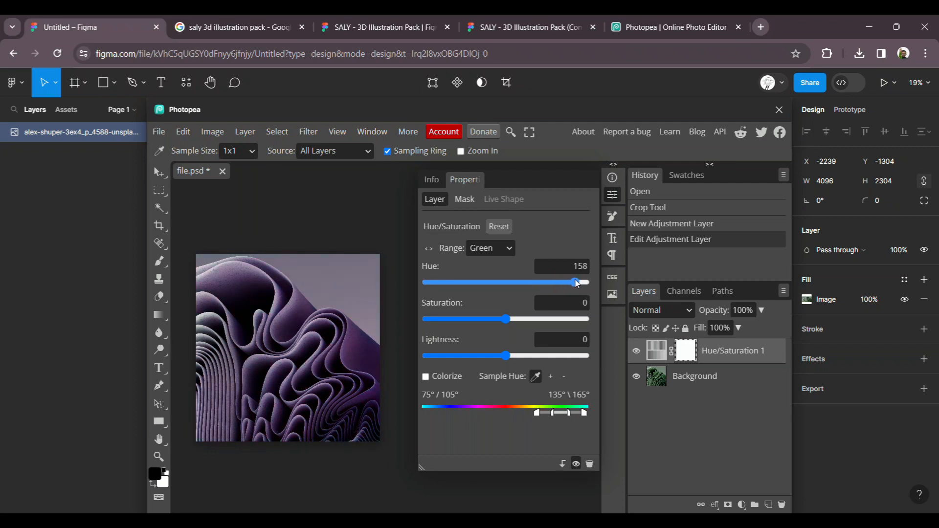
left_click_drag(577, 282, 569, 282)
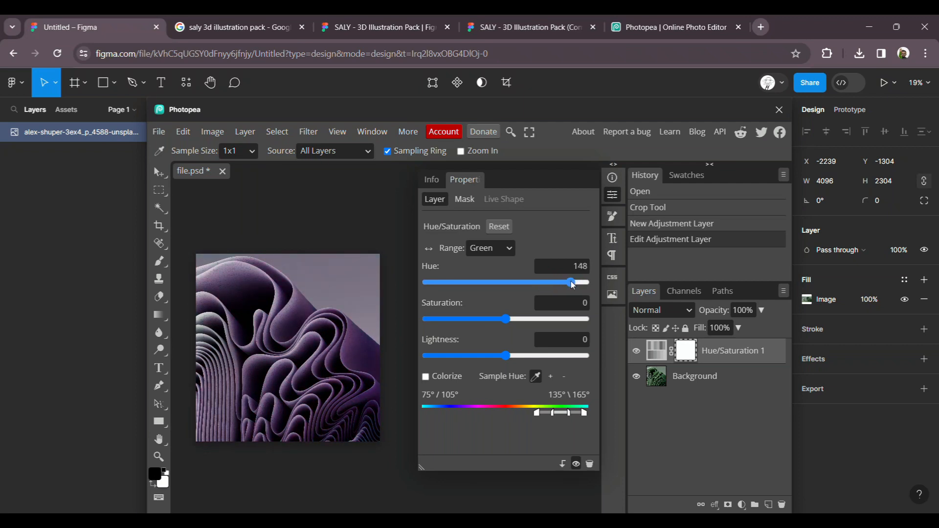
left_click_drag(570, 282, 559, 282)
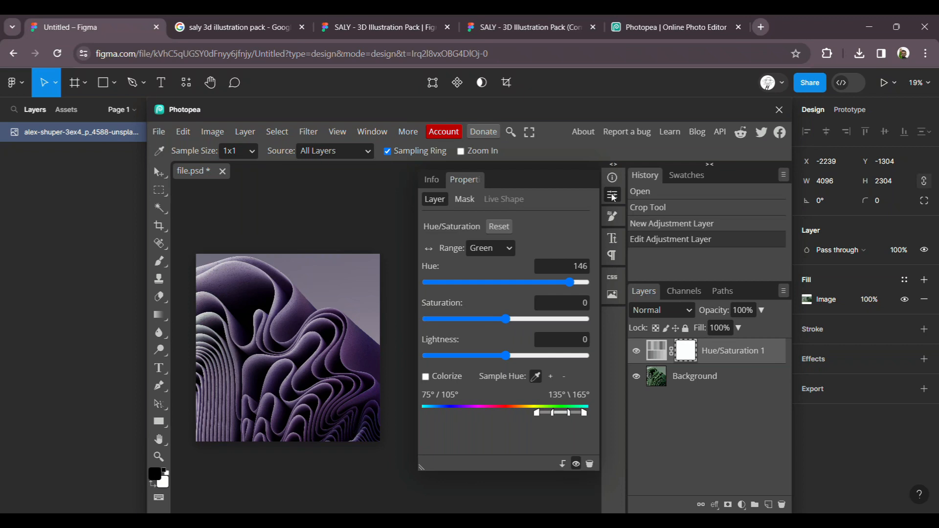
left_click(159, 132)
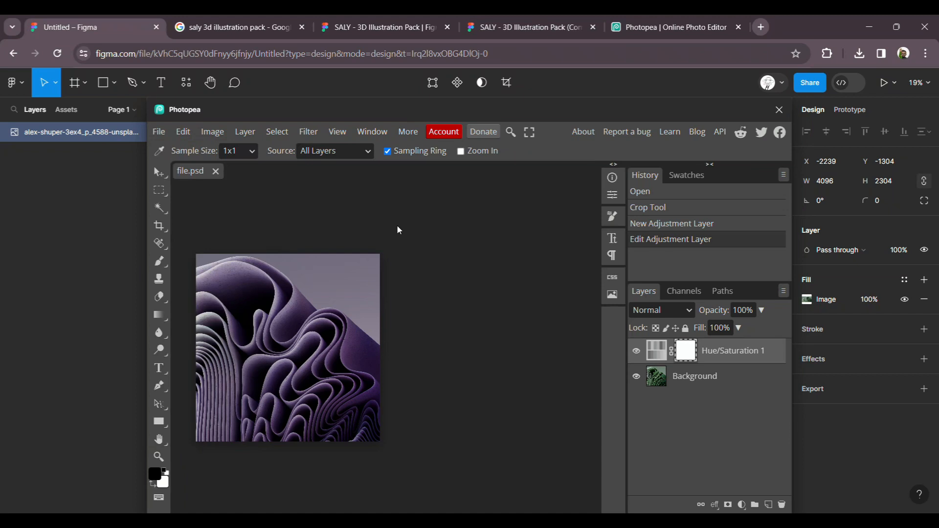
mouse_move(604, 172)
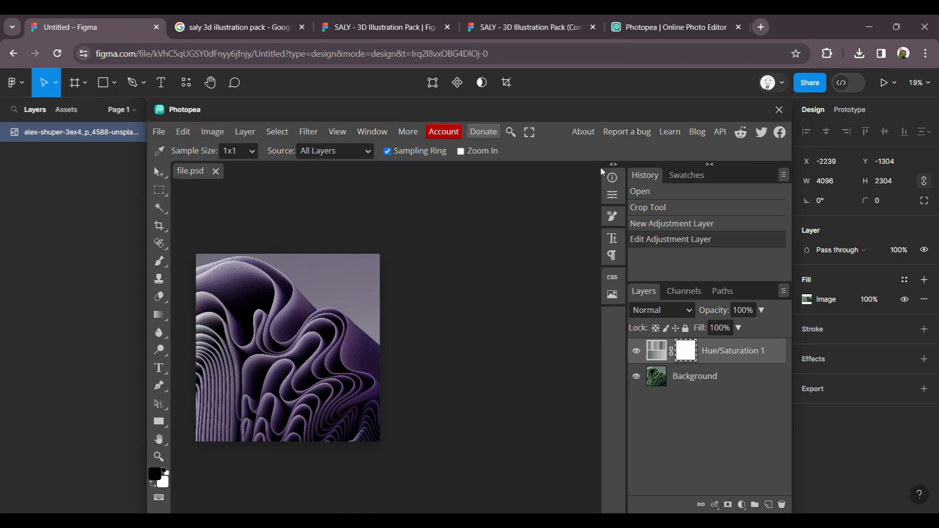
mouse_move(254, 266)
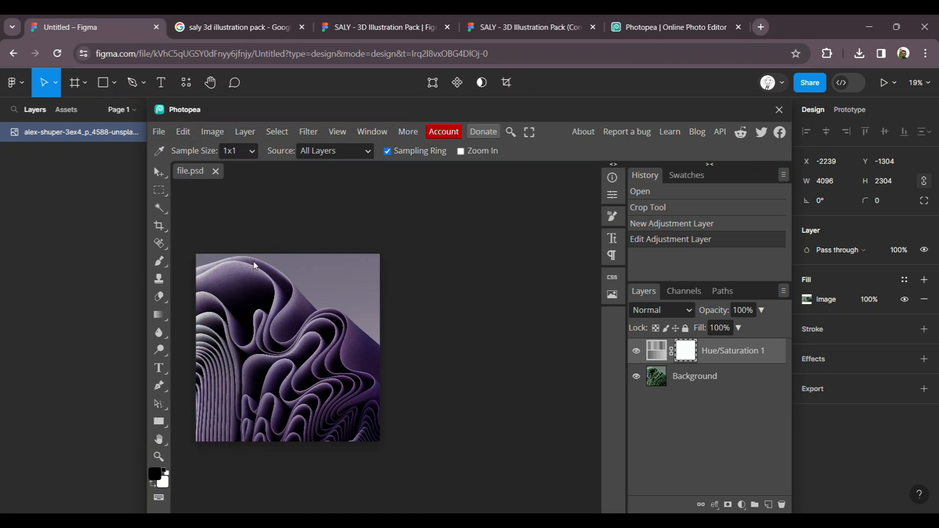
mouse_move(159, 220)
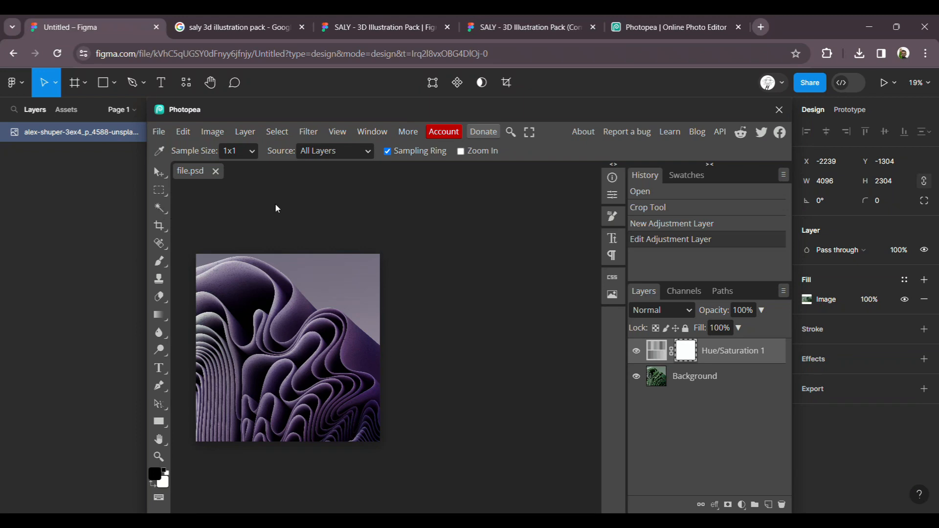
left_click(158, 207)
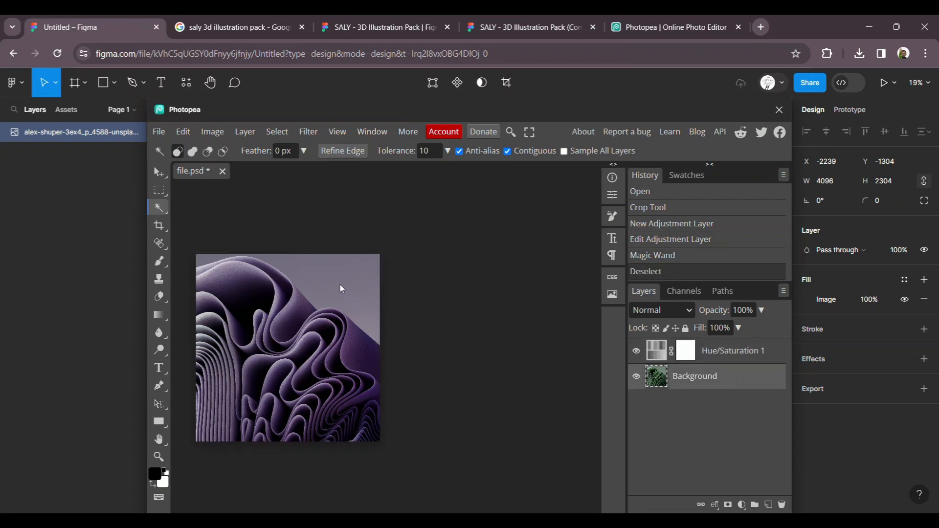
Step: Magic-wand the grey sky patches in the upper right and clear them to transparency
left_click(339, 281)
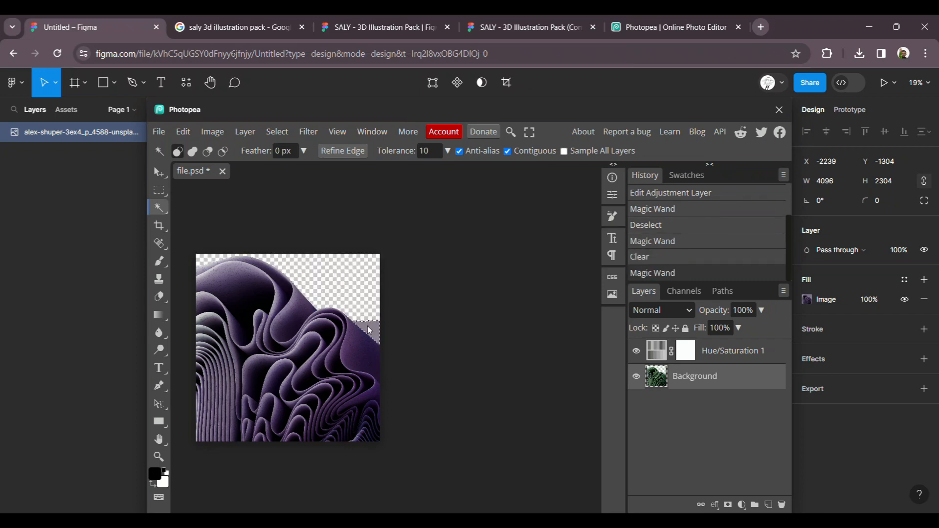
left_click(369, 327)
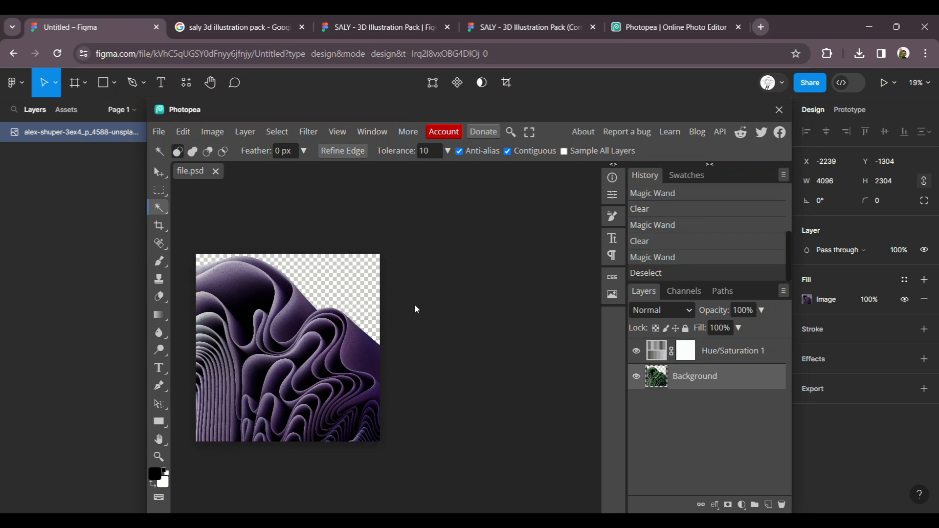
mouse_move(780, 110)
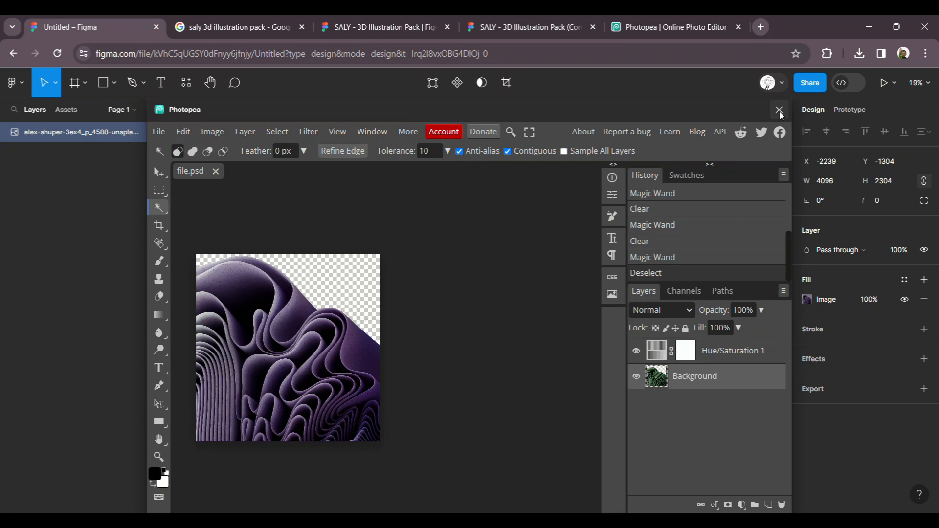
Step: Return to the Figma canvas and resize the purple wave frame to 3895 × 4466
left_click(779, 110)
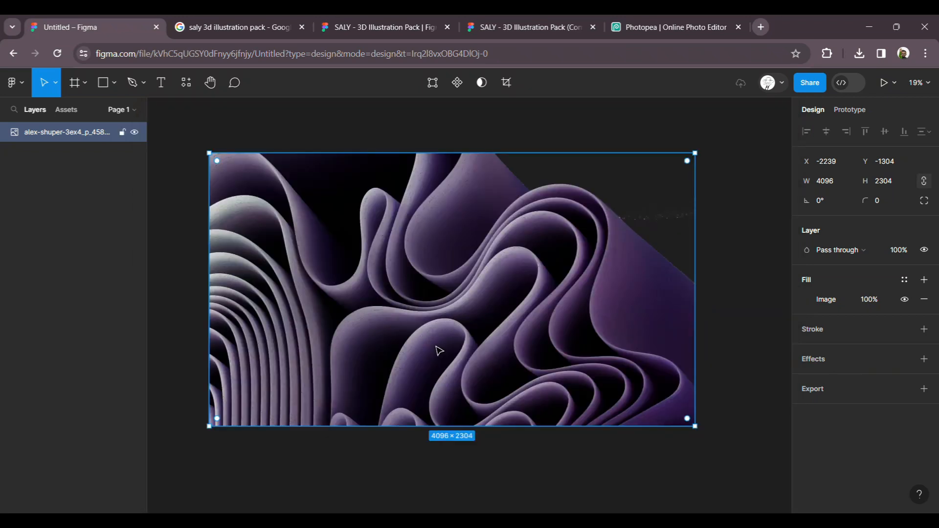
scroll("down", 3)
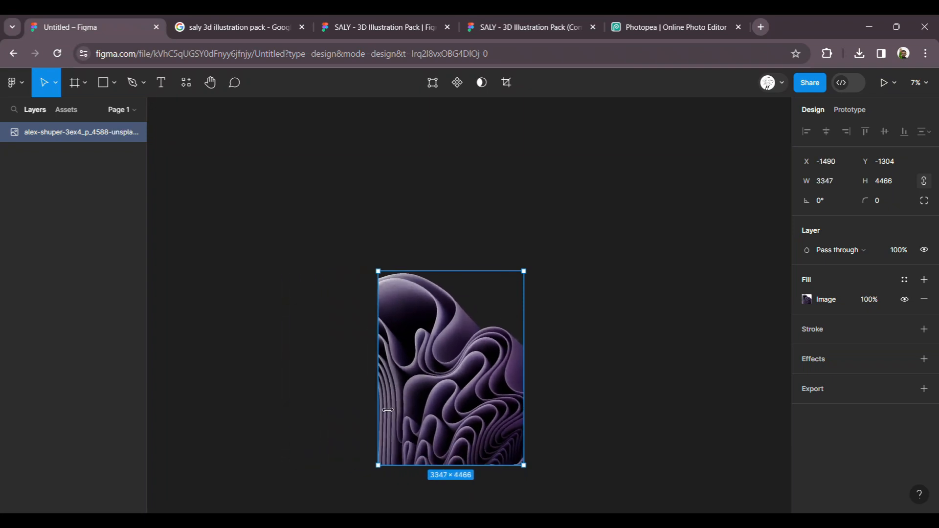
left_click_drag(378, 368, 353, 368)
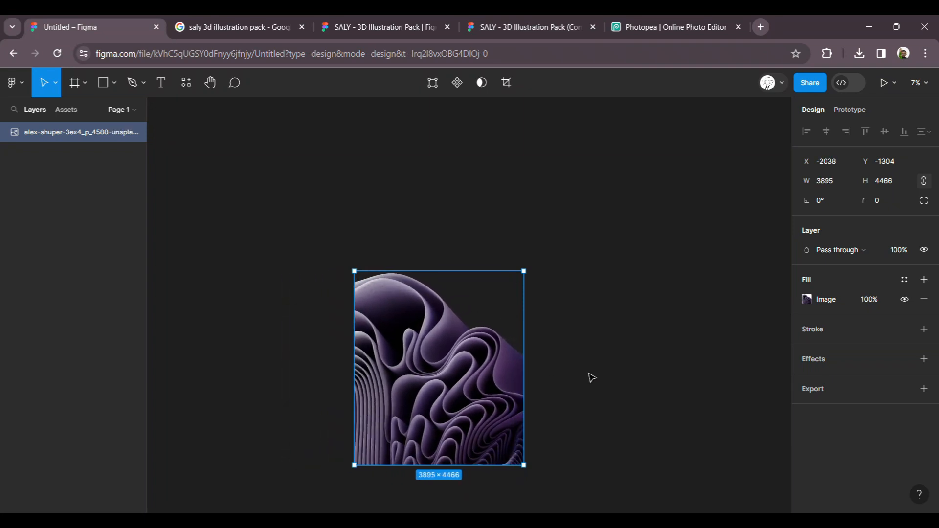